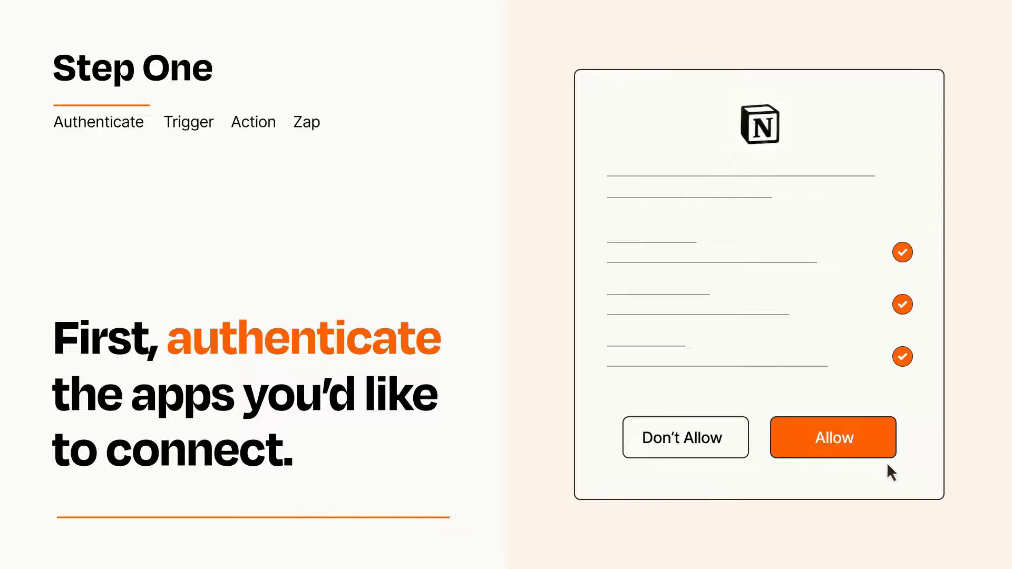
- Allow Notion the requested access so it is authenticated for the Zap
left_click(833, 438)
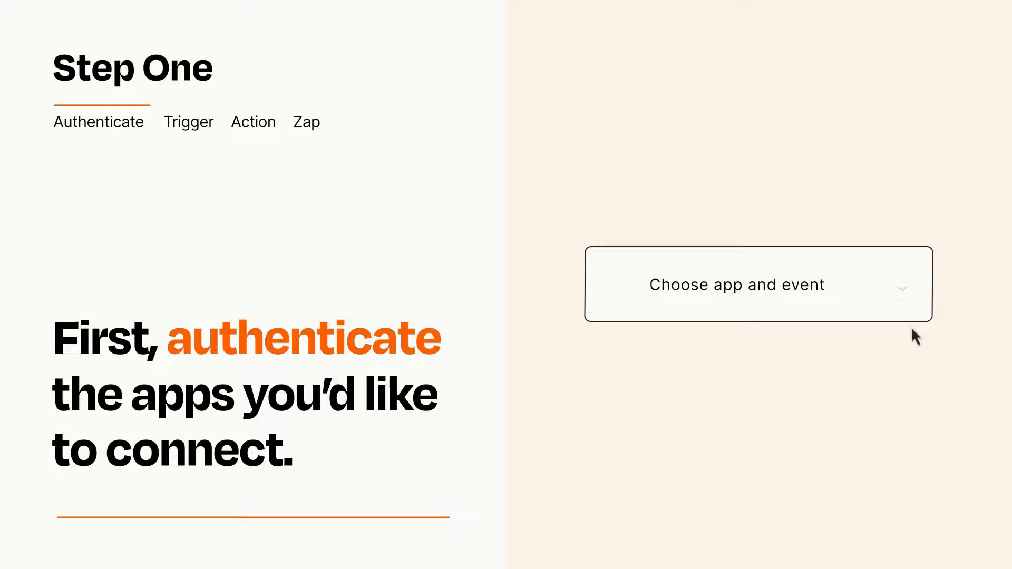
- Choose Catch Hook as the trigger event that starts the Zap
left_click(738, 285)
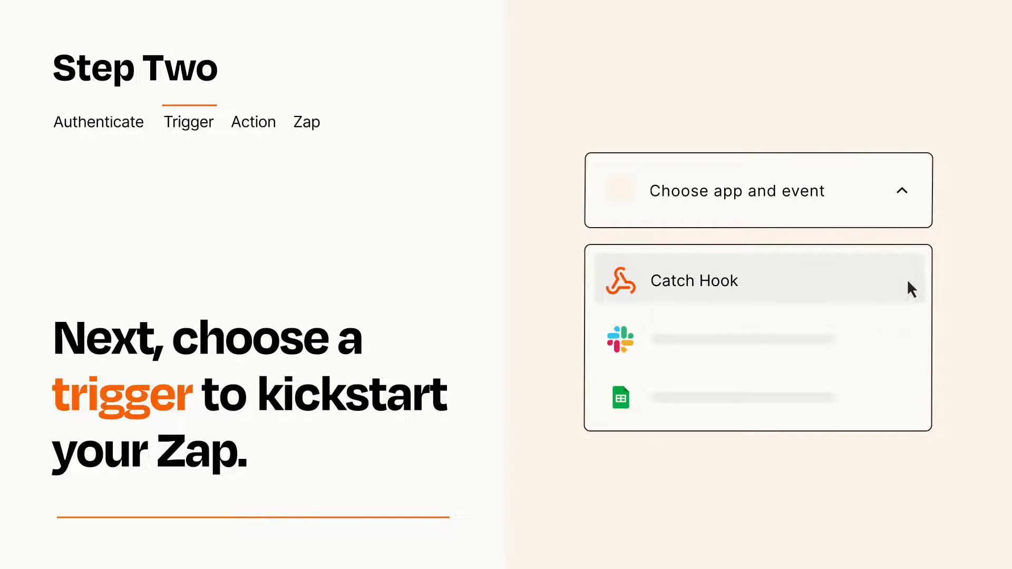
mouse_move(909, 295)
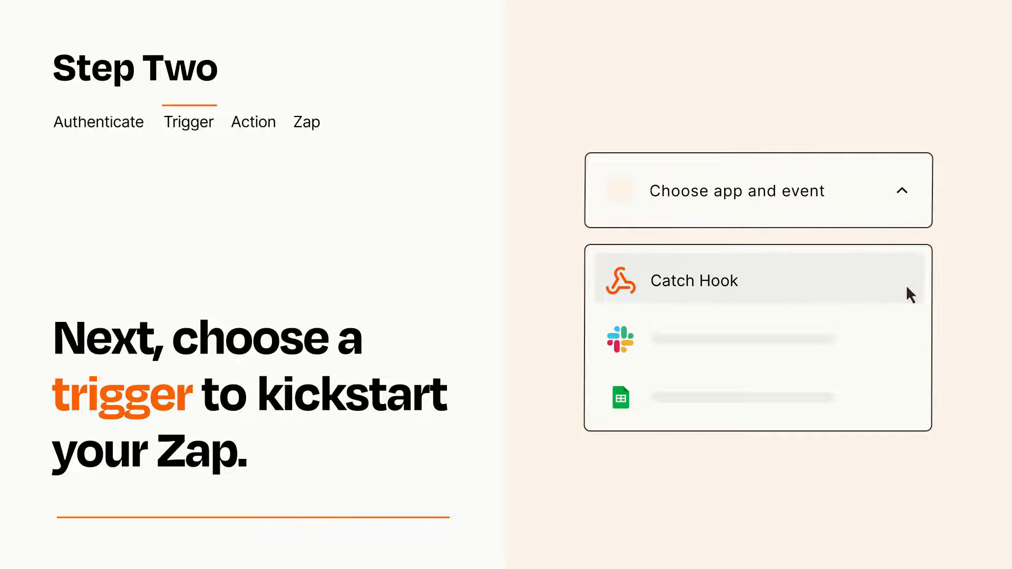
left_click(693, 281)
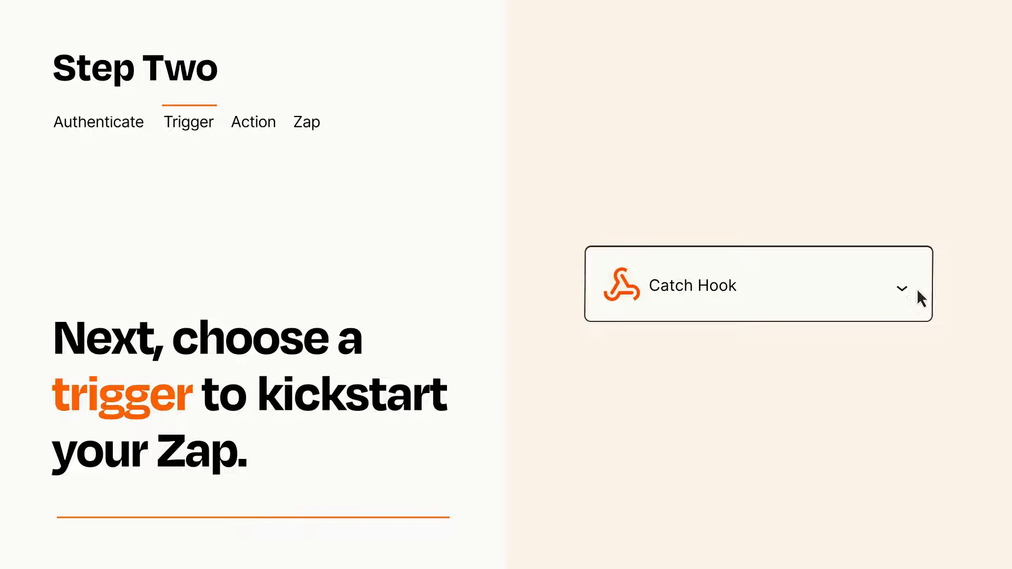
mouse_move(917, 289)
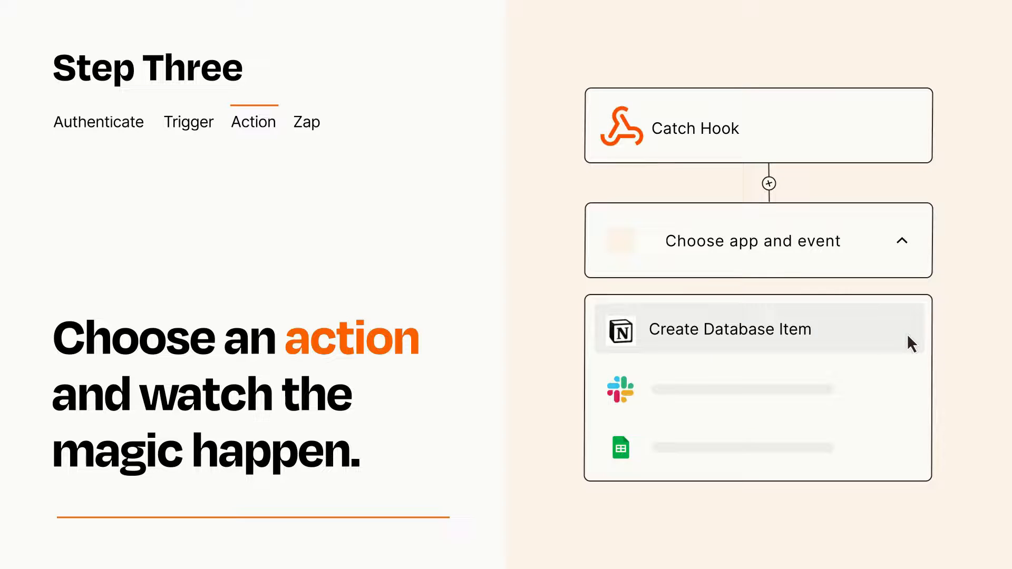
- Choose Notion's Create Database Item as the action after Catch Hook
left_click(729, 329)
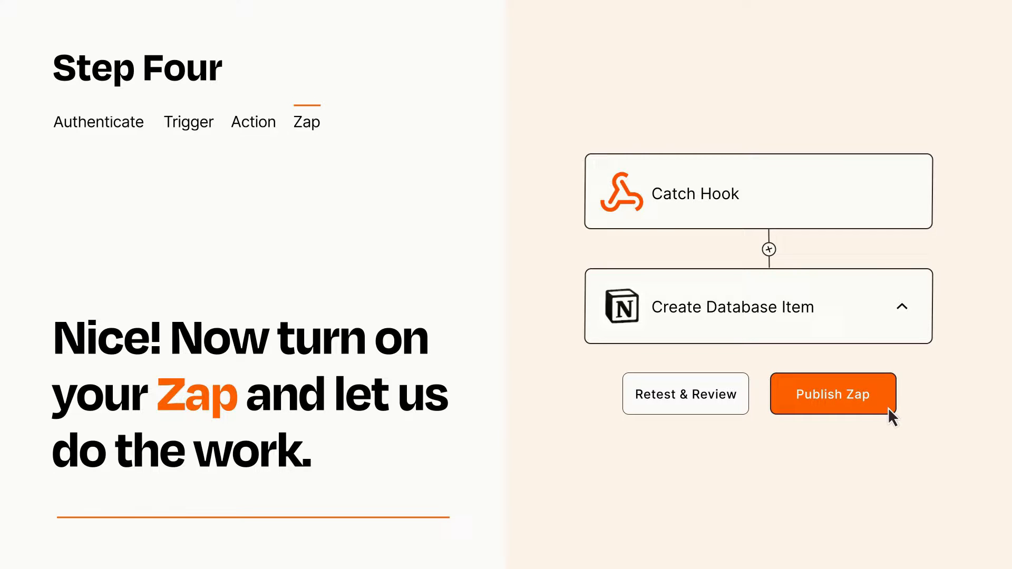
- Publish the Catch Hook to Notion Zap so it turns on
left_click(832, 395)
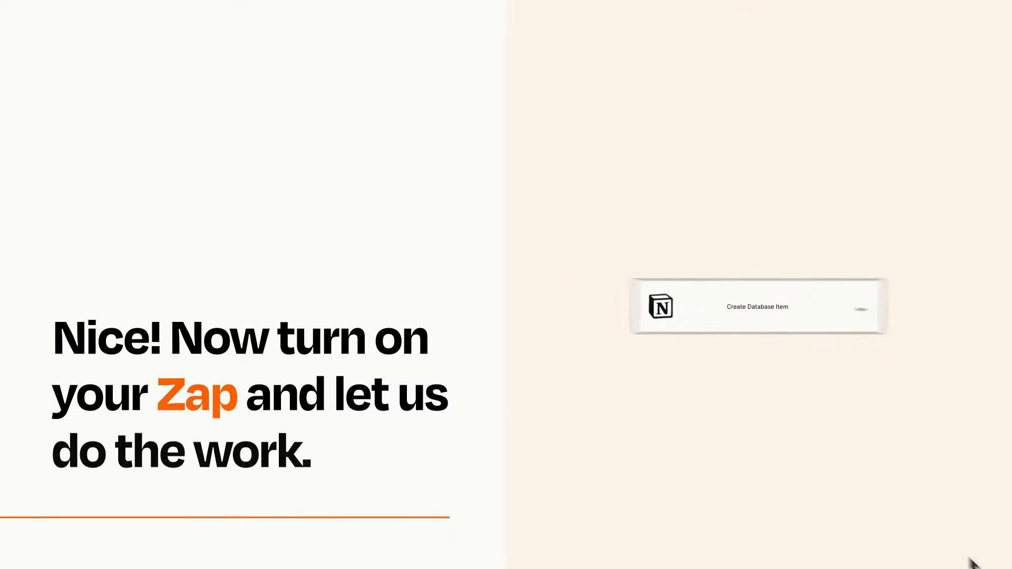